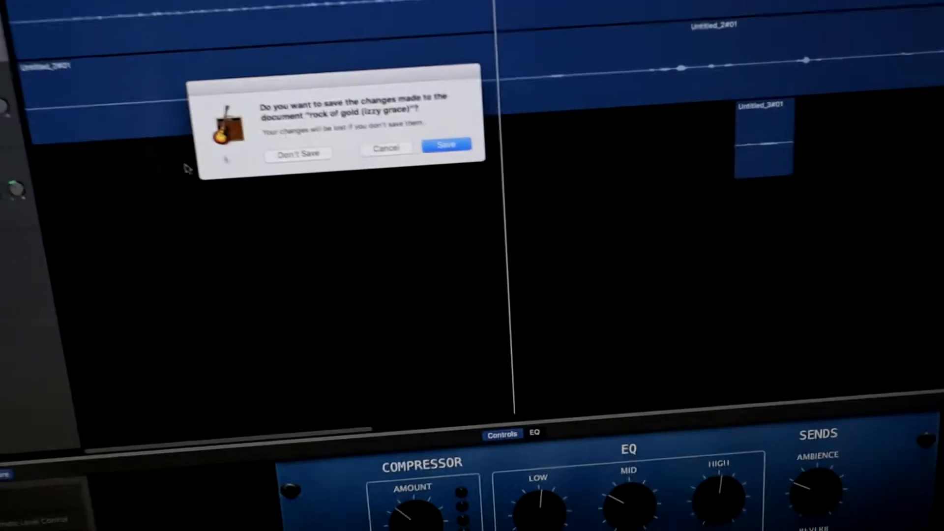
Step: Discard the old song's unsaved changes and create a new empty project
{"action": "left_click", "coordinate": [298, 154]}
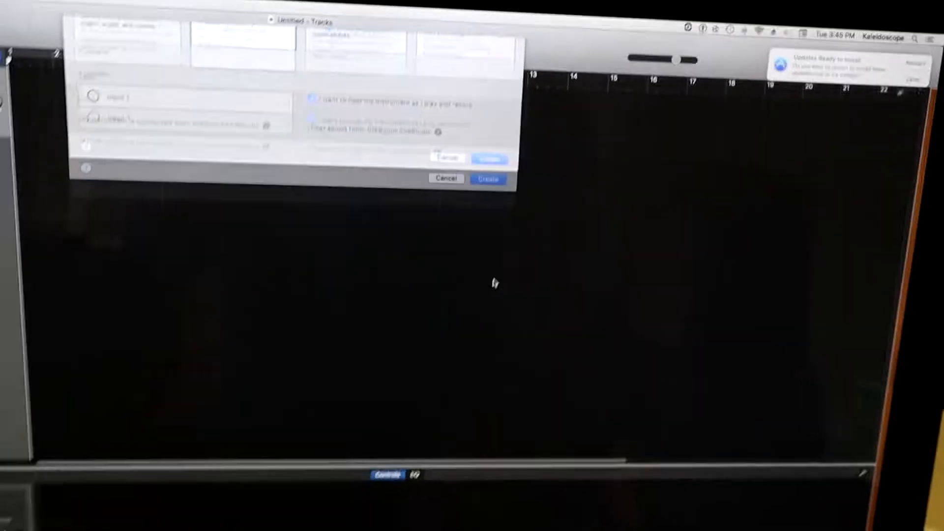
{"action": "left_click", "coordinate": [488, 179]}
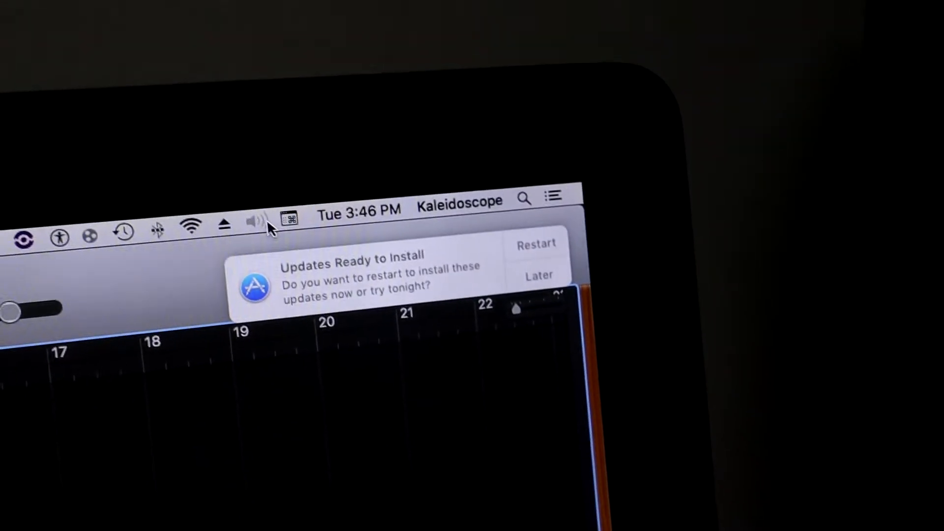
{"action": "left_click", "coordinate": [255, 220]}
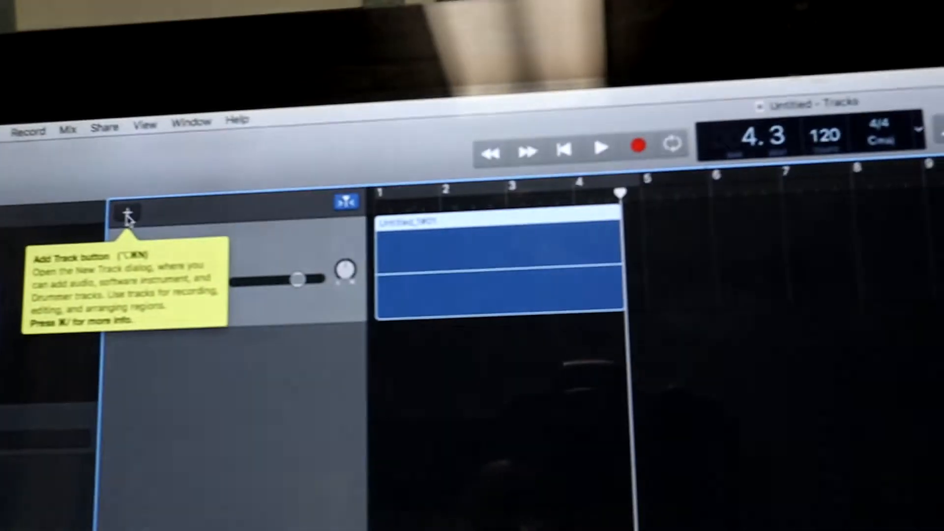
Step: Start adding another track to the project
{"action": "left_click", "coordinate": [129, 214]}
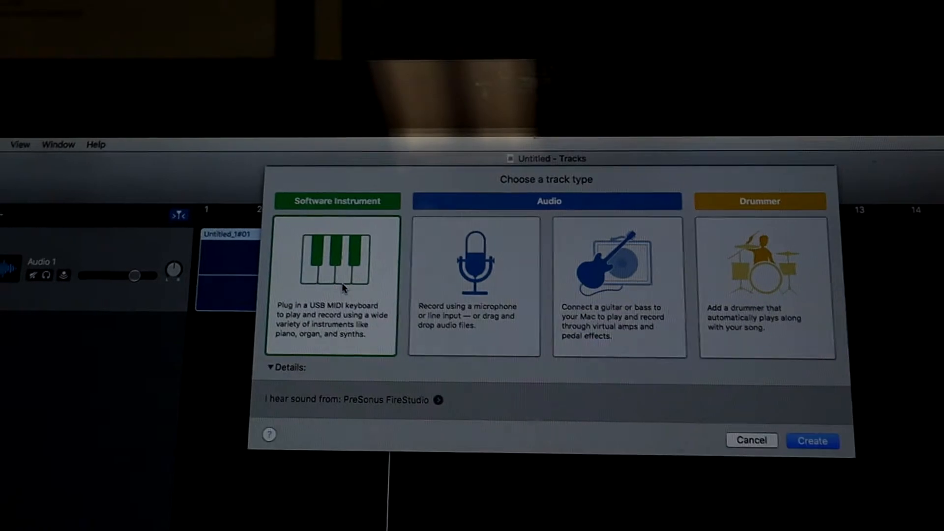
Step: Choose Software Instrument as the new track type
{"action": "left_click", "coordinate": [813, 441]}
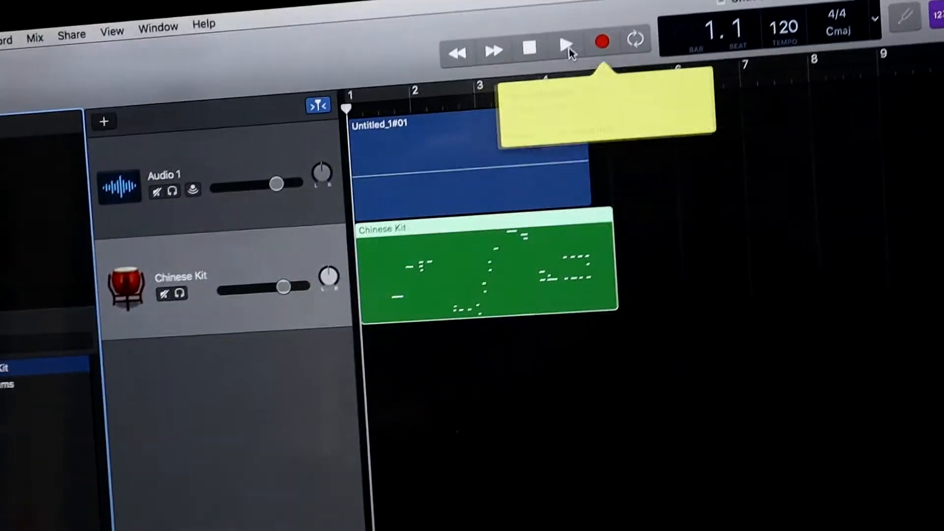
Step: Play back the audio and percussion tracks, then hear them with the Pipa sound
{"action": "left_click", "coordinate": [566, 43]}
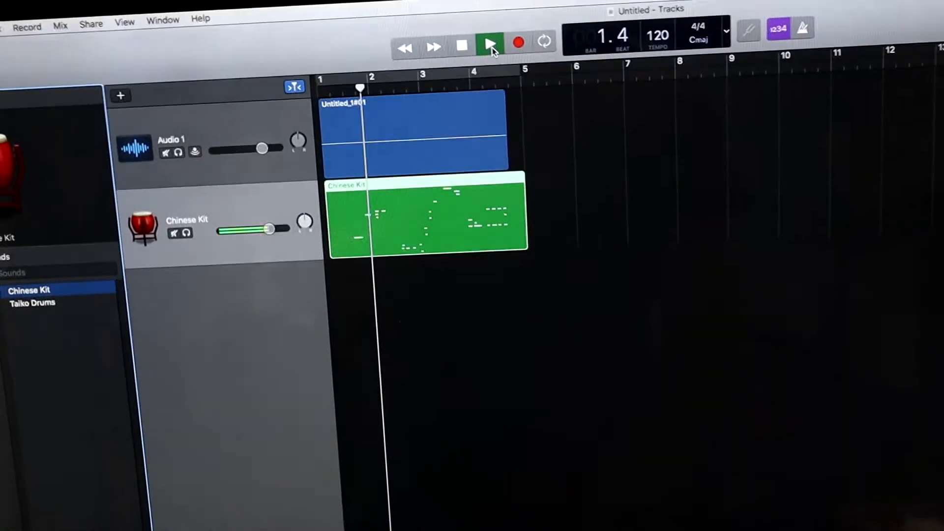
{"action": "left_click", "coordinate": [491, 44]}
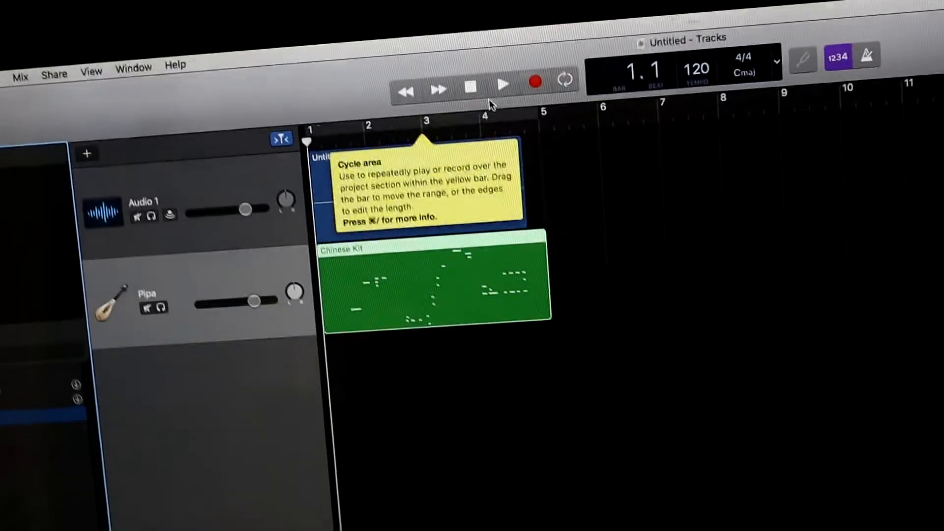
{"action": "left_click", "coordinate": [502, 83]}
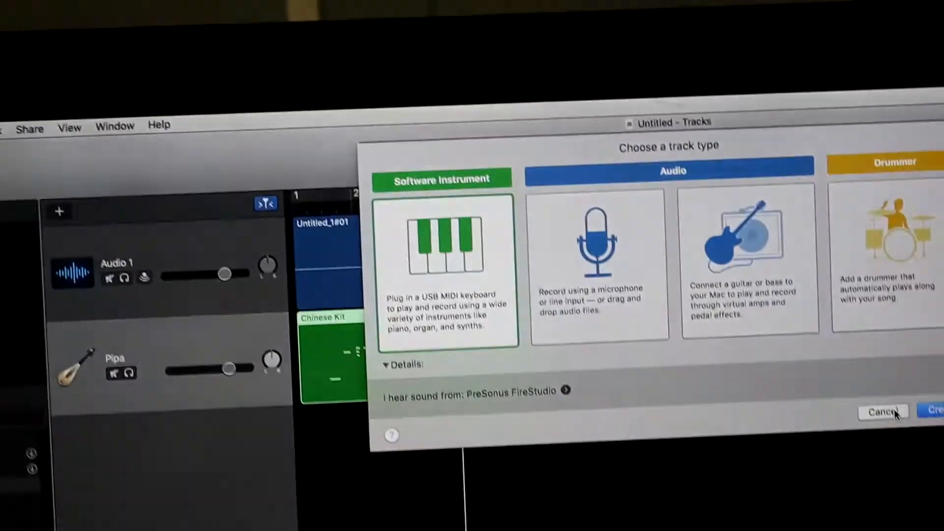
Step: Cancel the track-type chooser without adding a track
{"action": "left_click", "coordinate": [883, 413]}
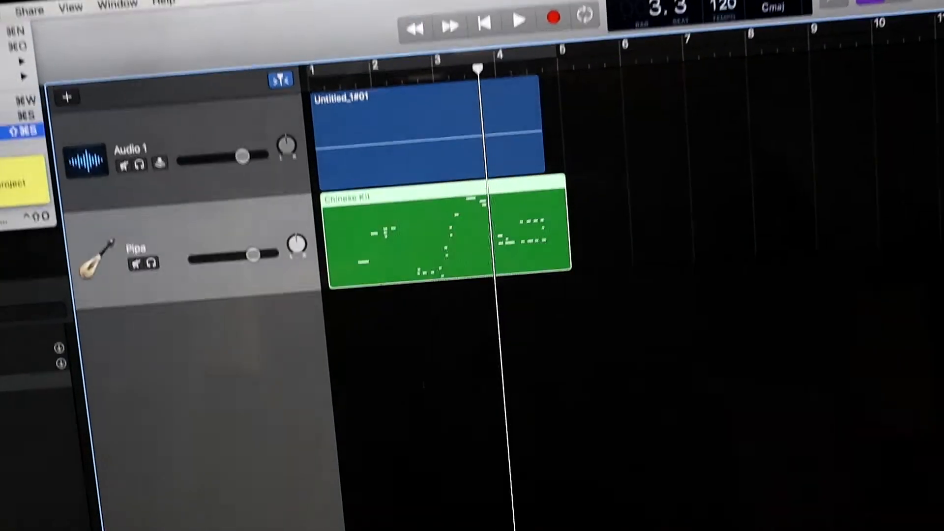
{"action": "left_click", "coordinate": [57, 115]}
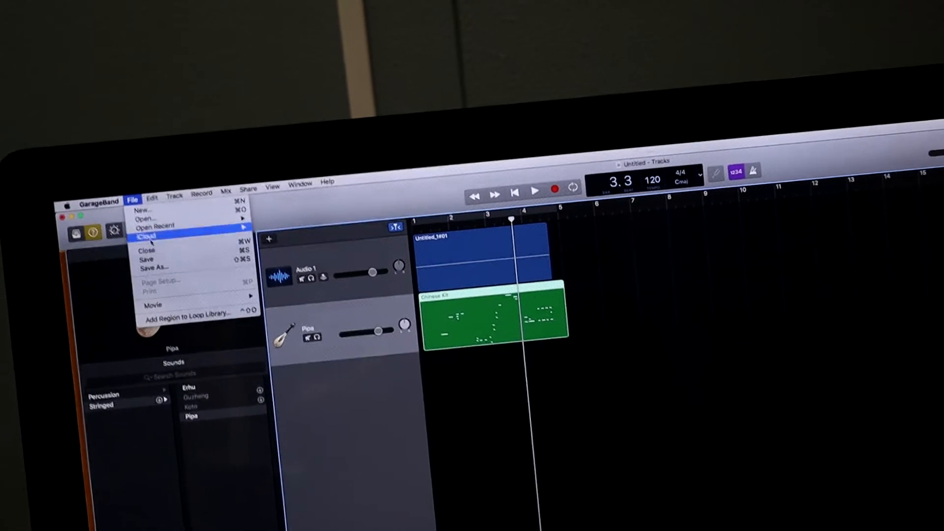
Step: Close the Untitled project without saving it
{"action": "left_click", "coordinate": [147, 252]}
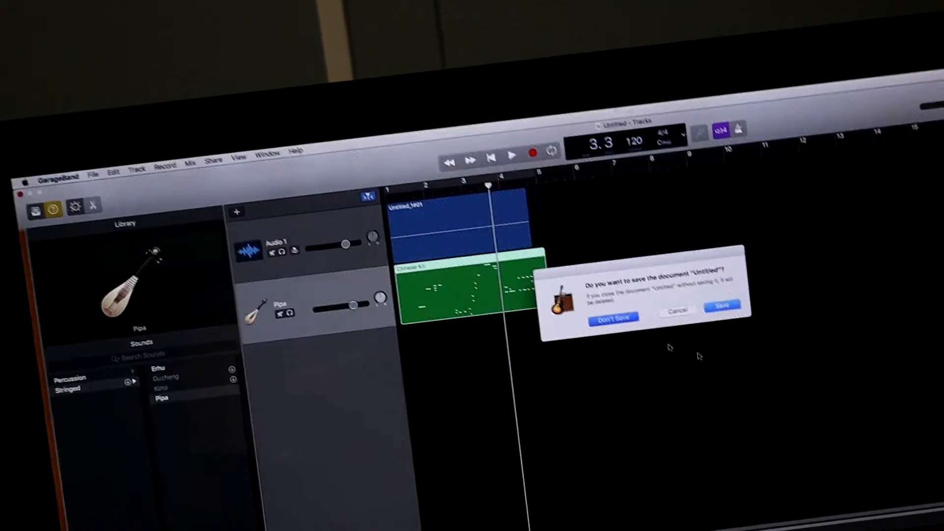
{"action": "left_click", "coordinate": [612, 316]}
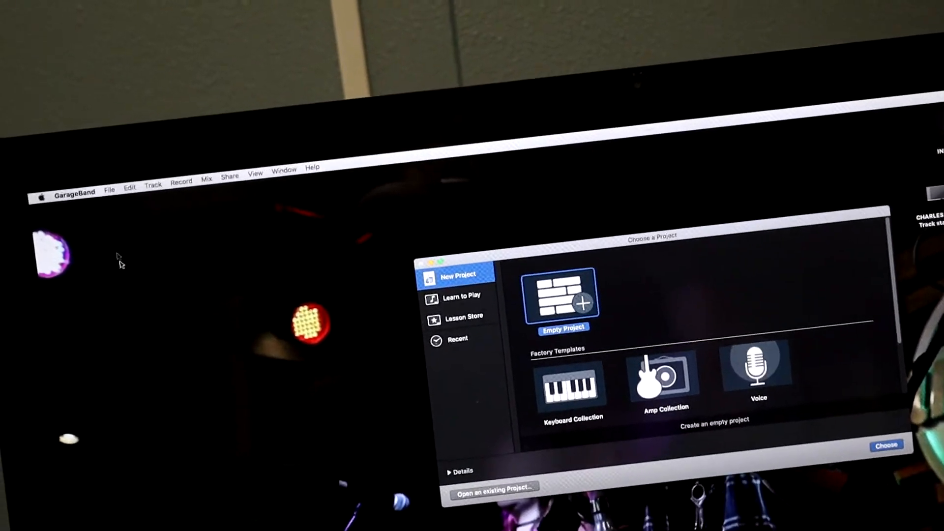
Step: Quit GarageBand and open the Apple menu's sleep options
{"action": "left_click", "coordinate": [75, 192]}
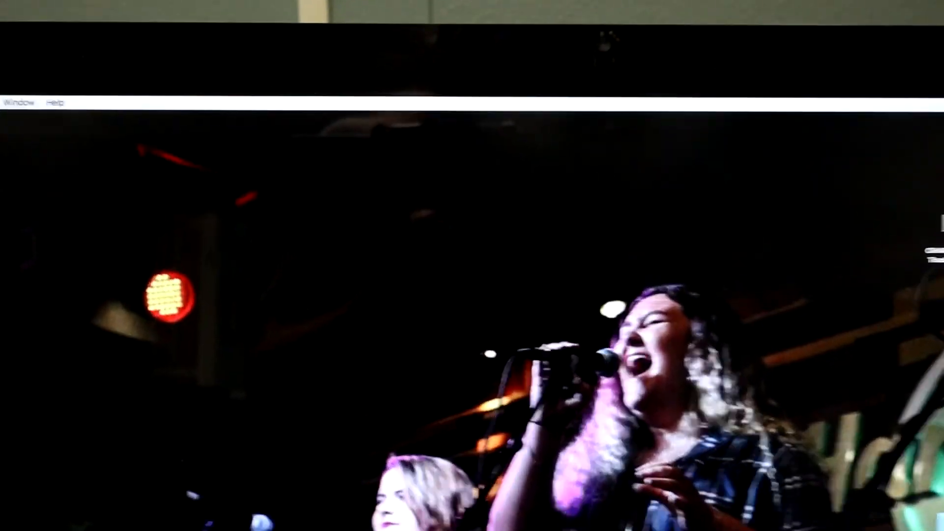
{"action": "left_click", "coordinate": [197, 167]}
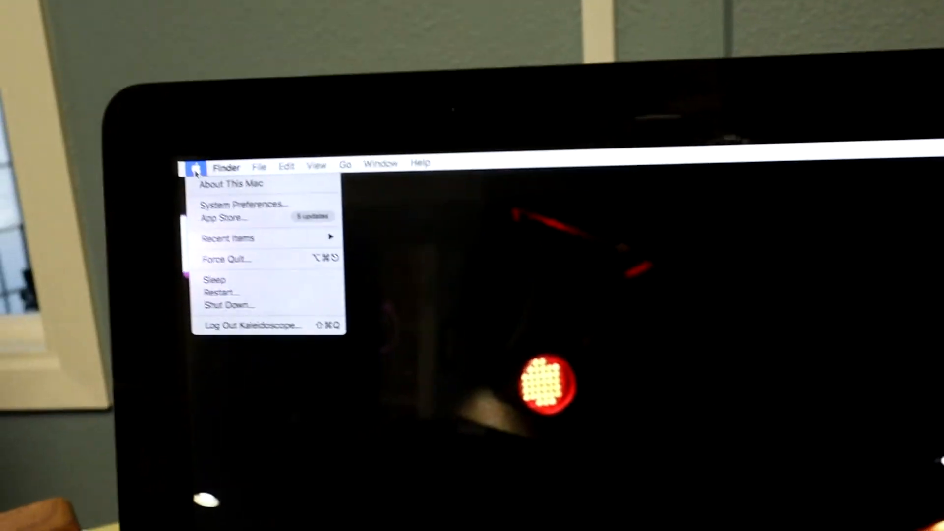